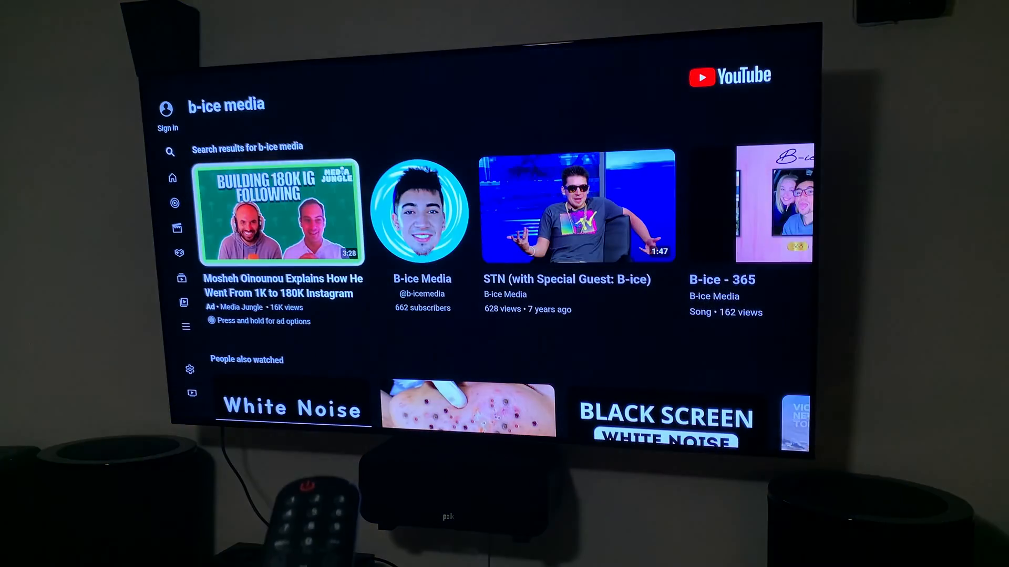
scroll("right", 3)
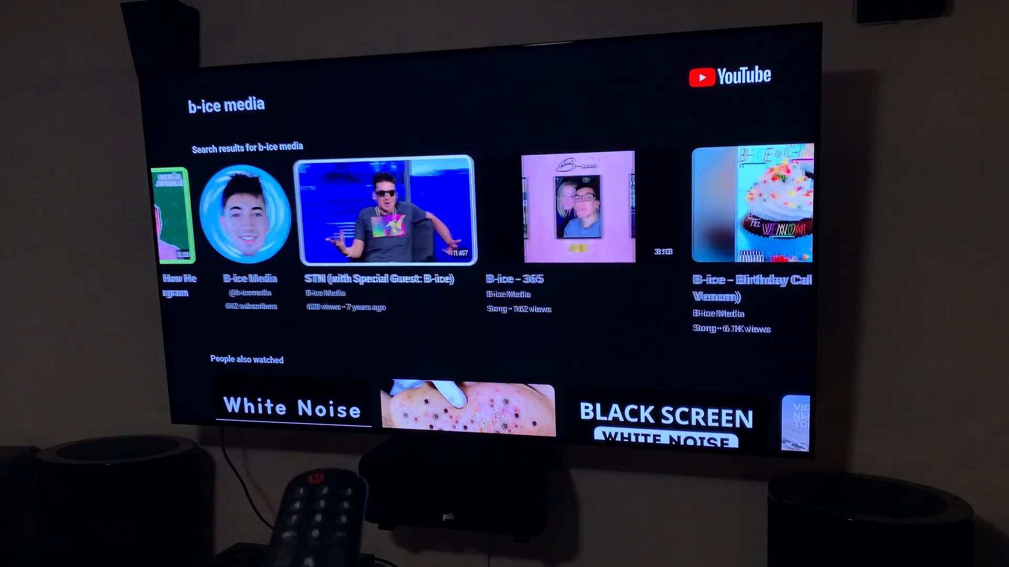